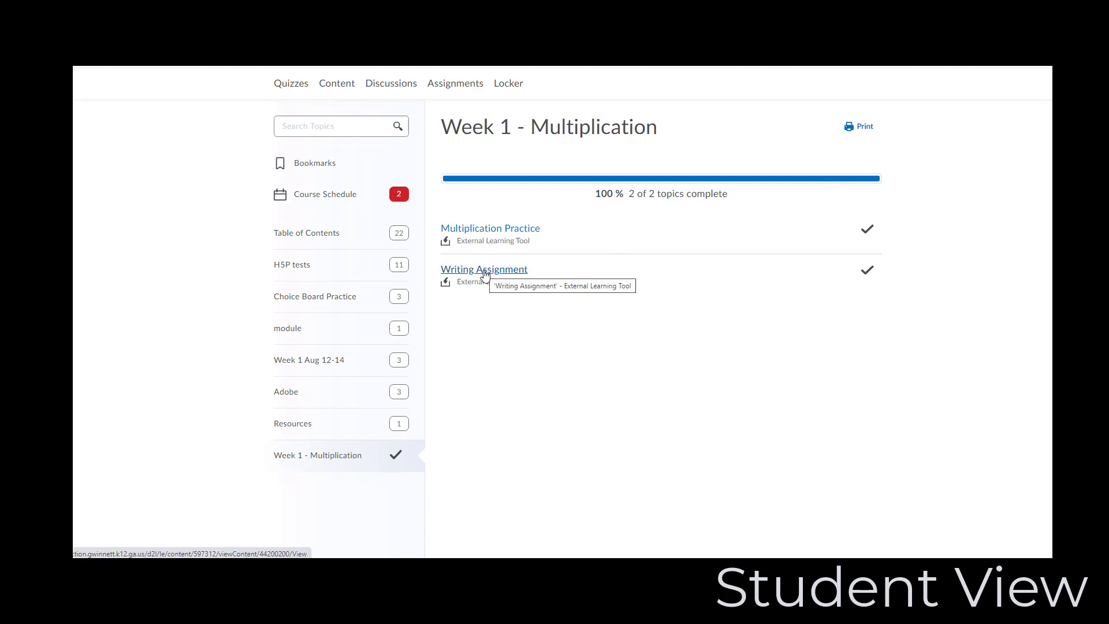
Open the Writing Assignment link in the Week 1 - Multiplication module
left_click(484, 270)
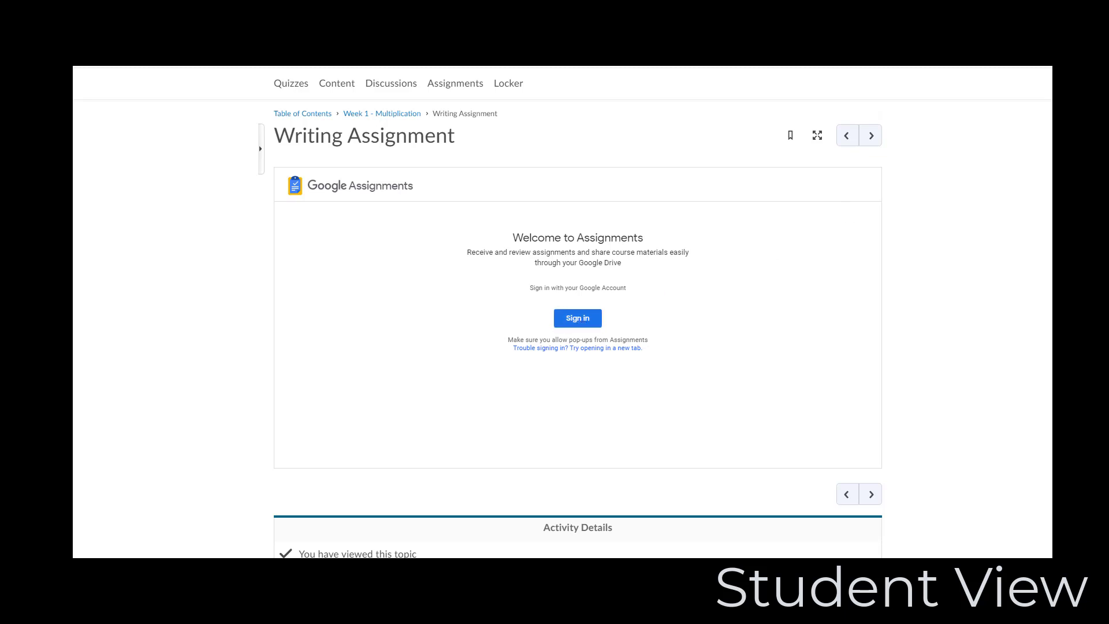
Sign in to the embedded Google Assignments panel to load the 100-point assignment due Feb 8
left_click(577, 318)
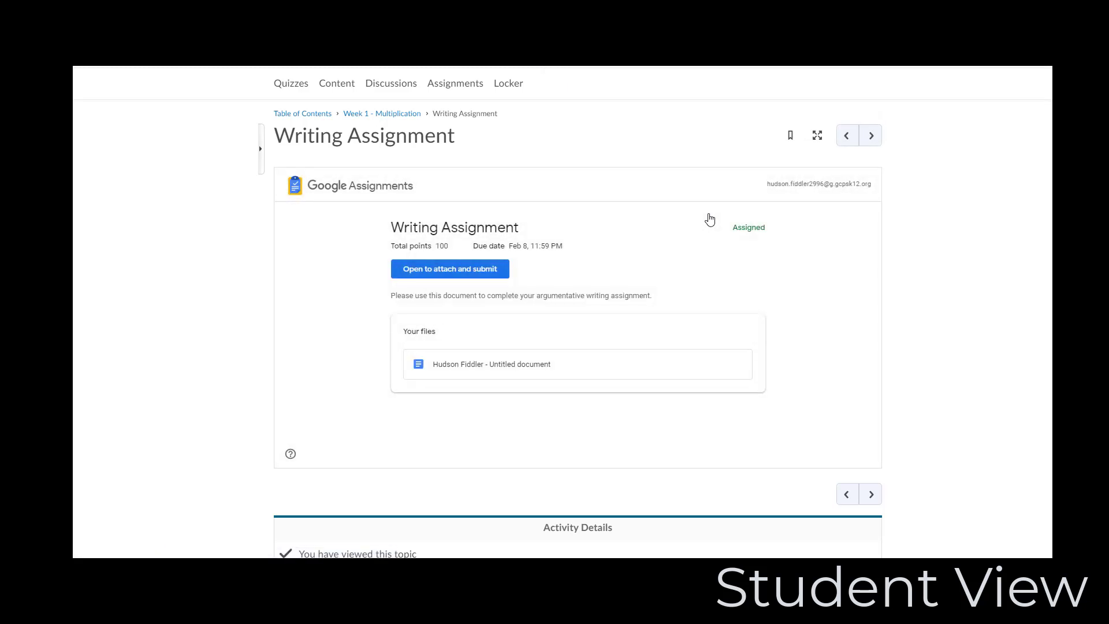
mouse_move(709, 219)
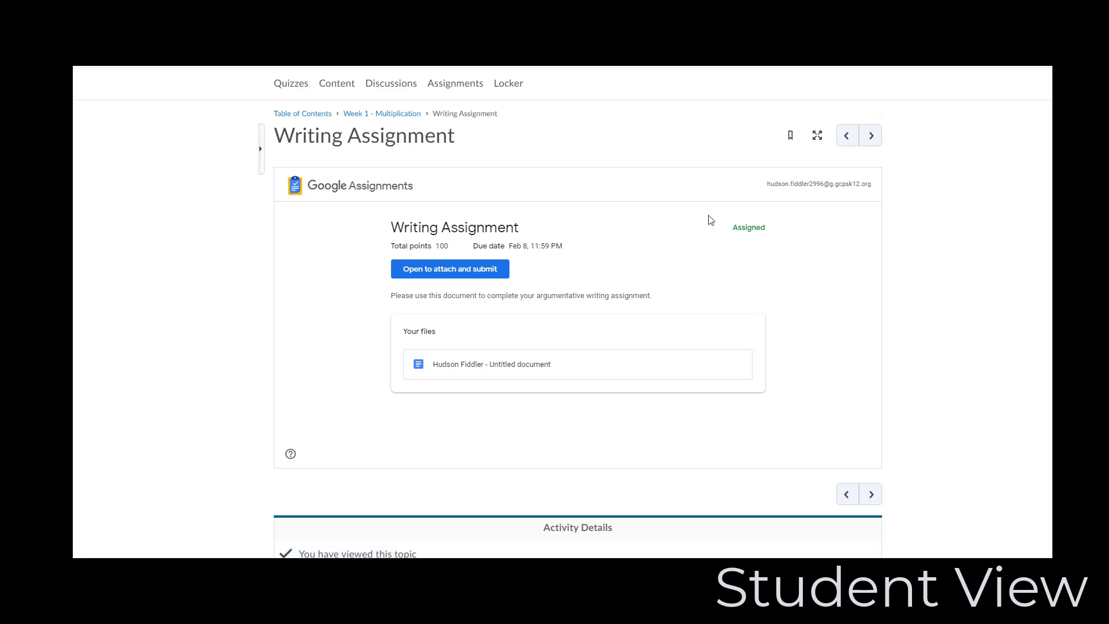
mouse_move(492, 365)
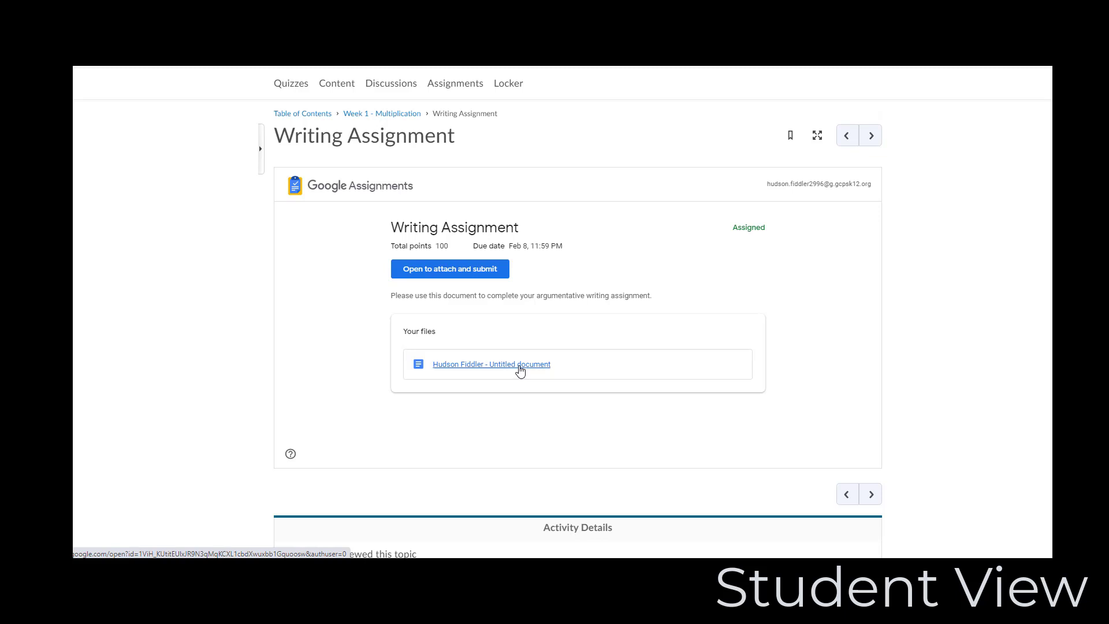
mouse_move(485, 290)
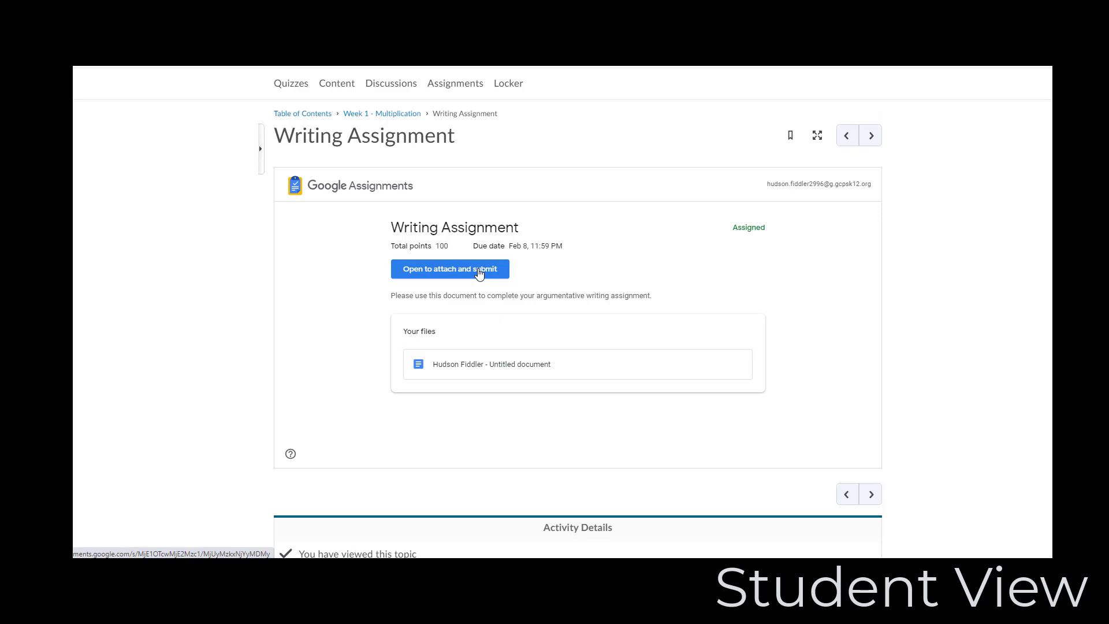
Open the full submission page, try Add files > Upload, then cancel the file picker
left_click(450, 269)
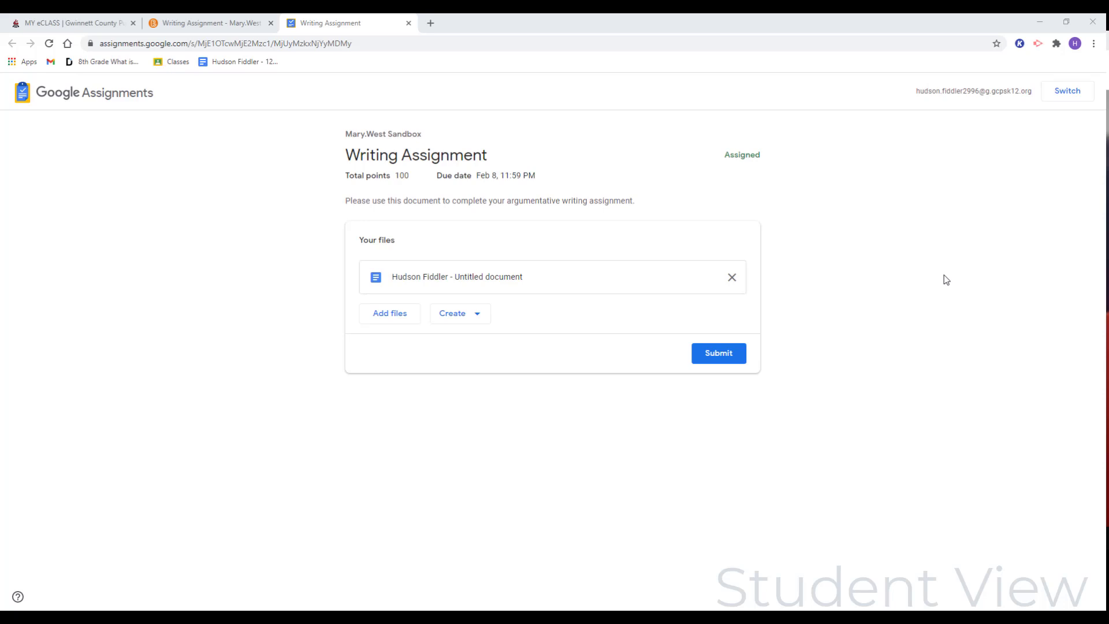
mouse_move(600, 334)
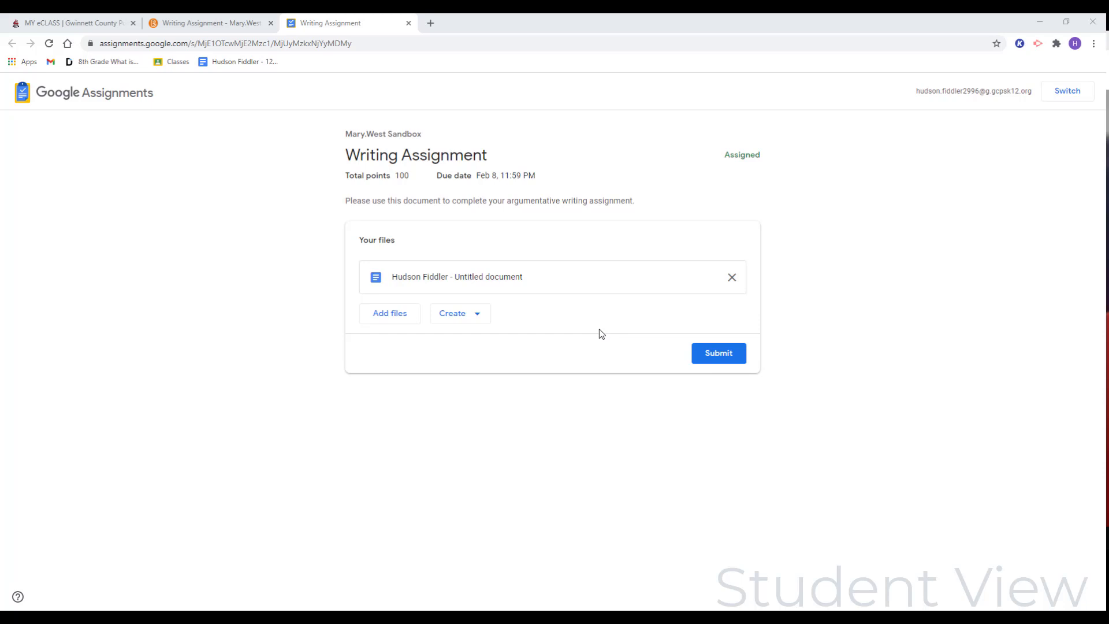
left_click(389, 313)
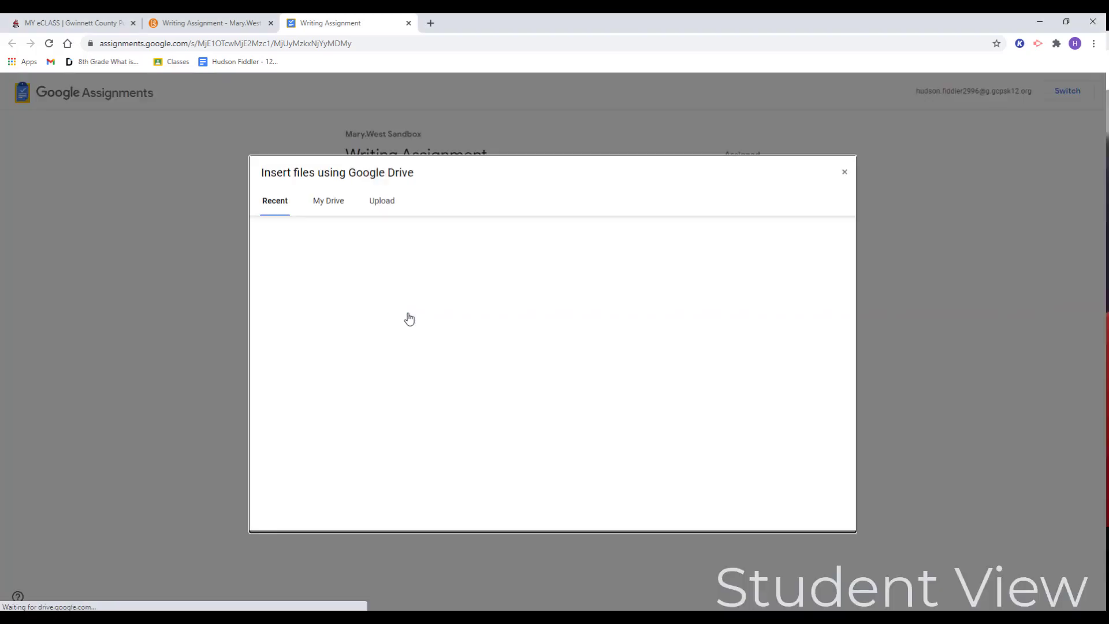
left_click(382, 201)
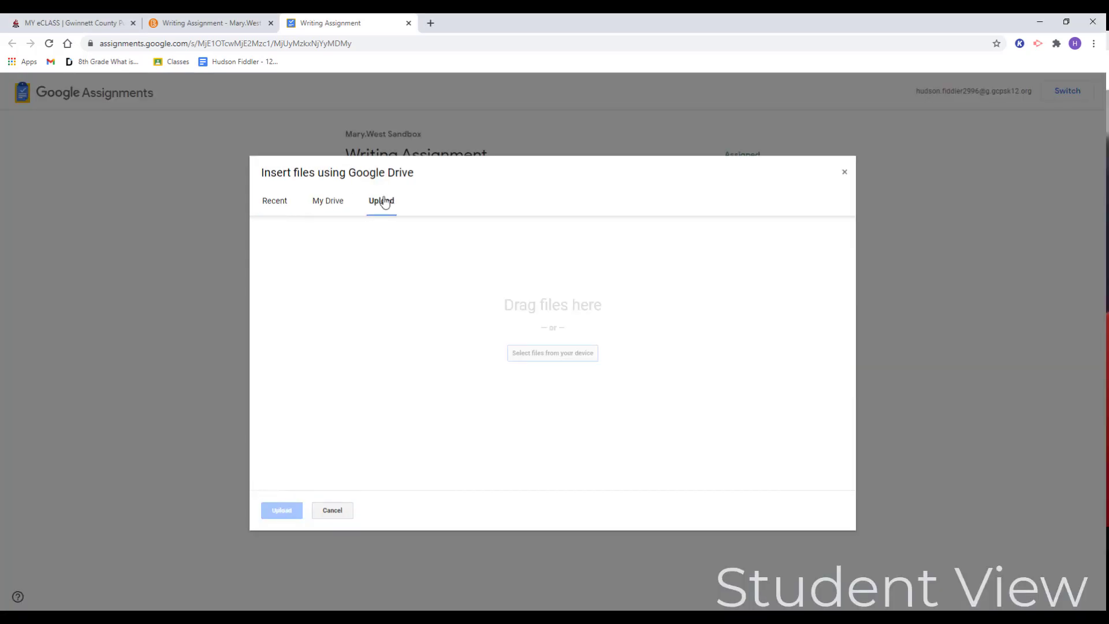
left_click(331, 510)
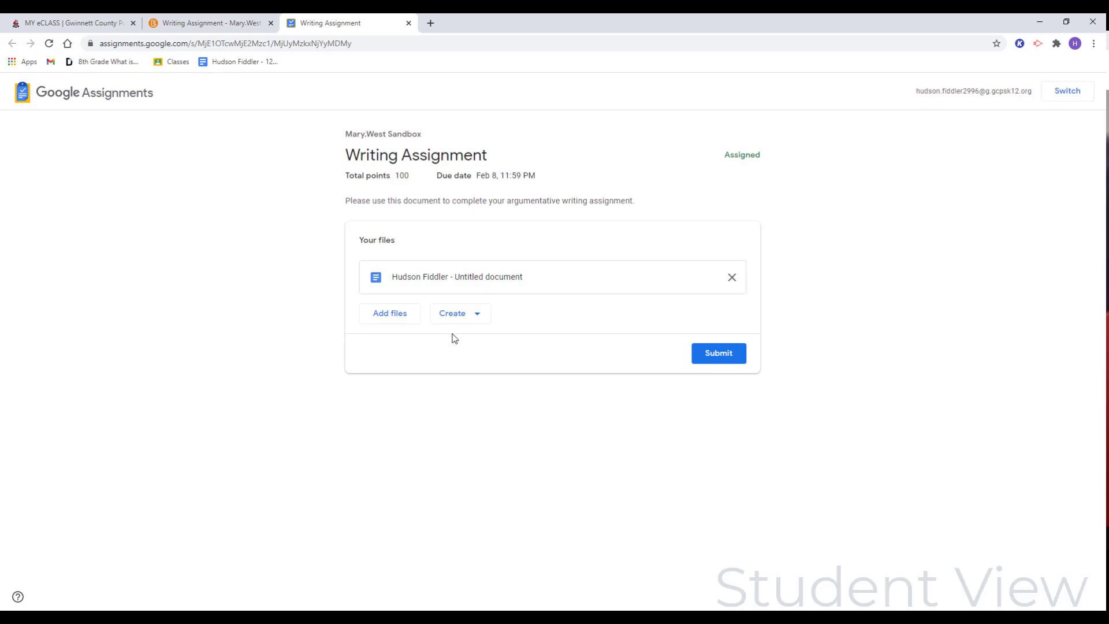
left_click(459, 313)
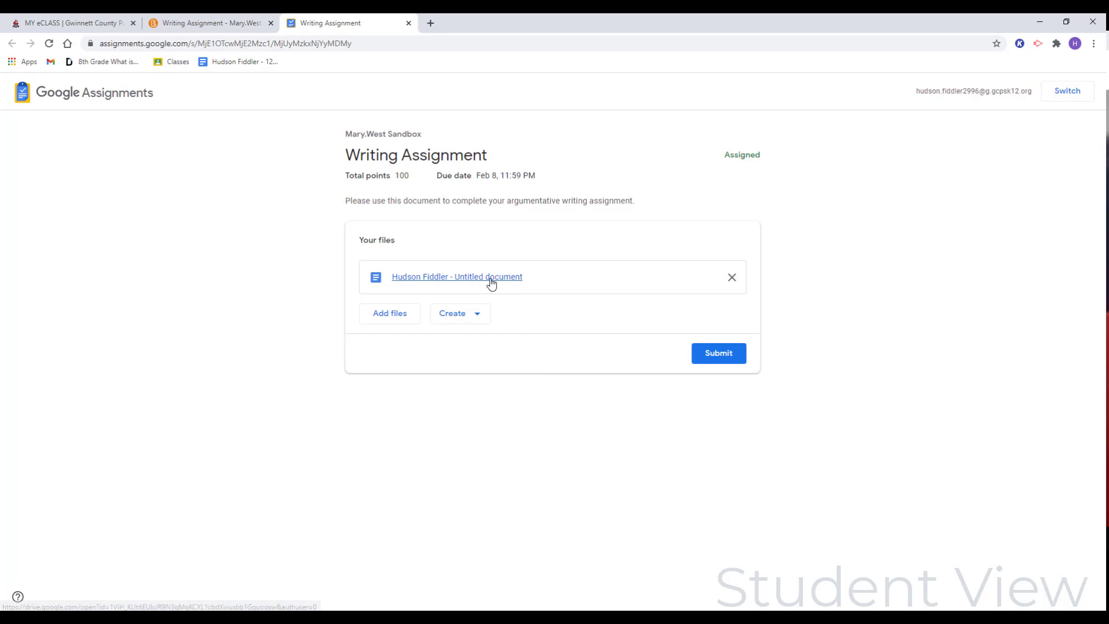
left_click(457, 277)
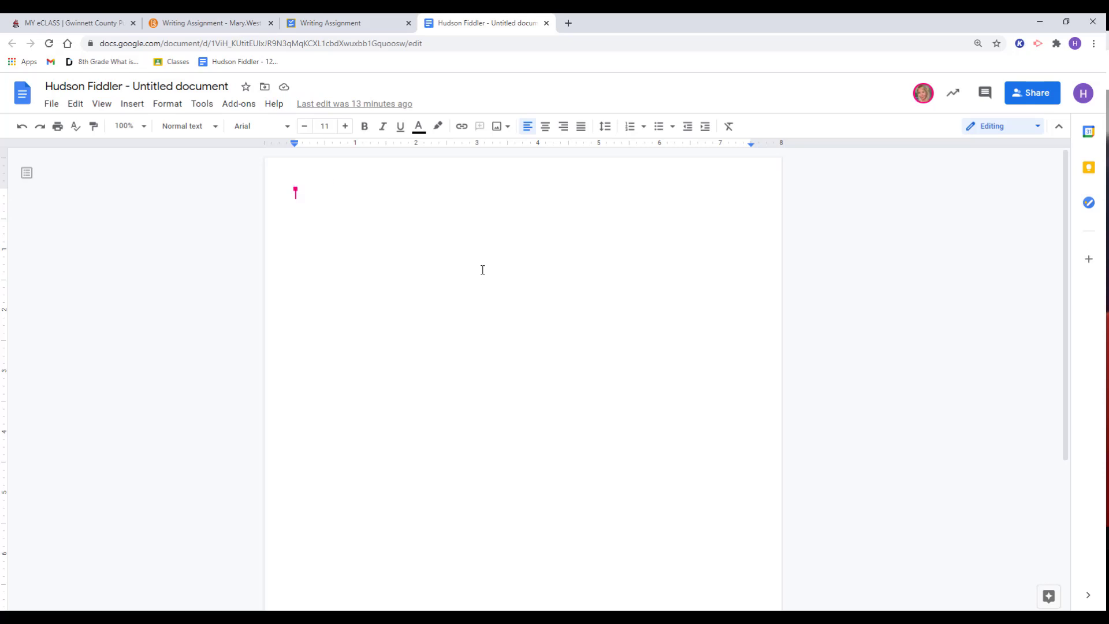
mouse_move(346, 22)
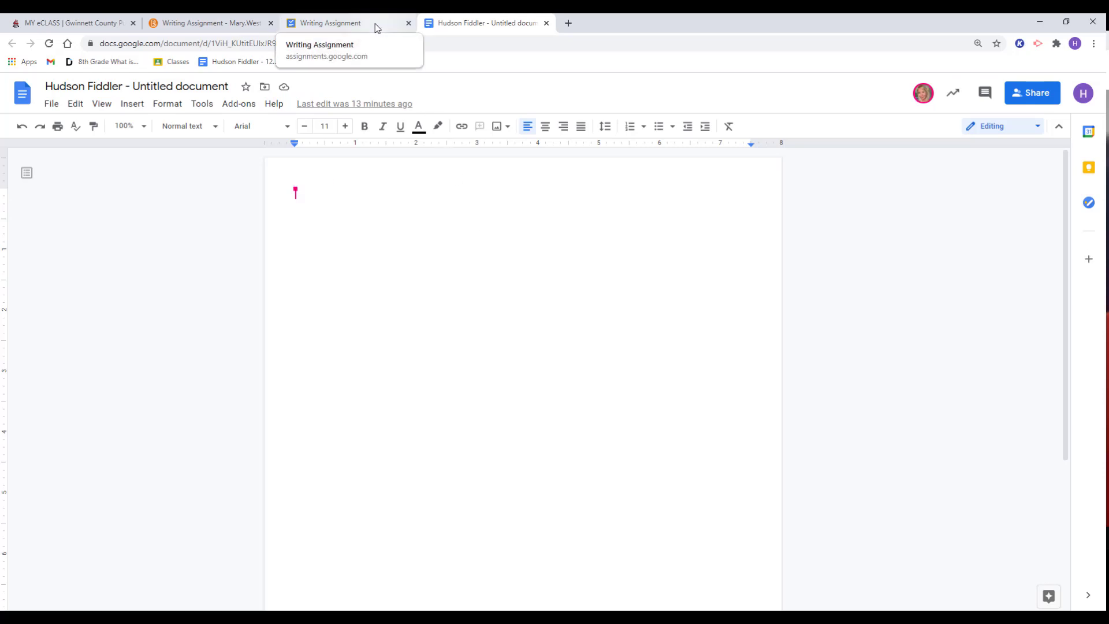
Return from the blank Google Doc to the Writing Assignment submission page
left_click(330, 23)
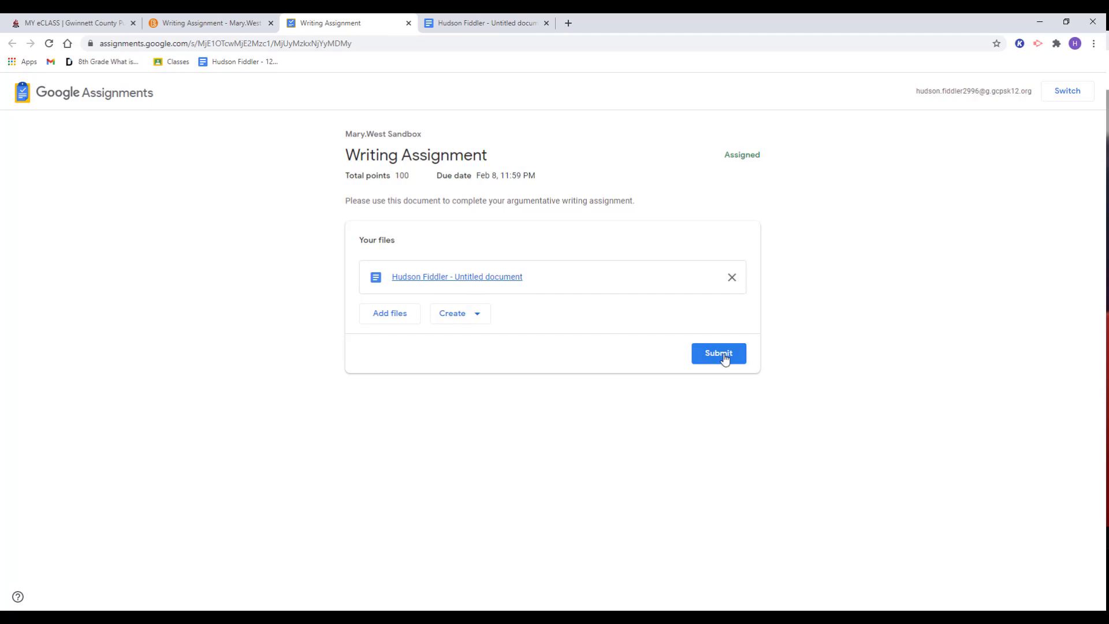
left_click(719, 353)
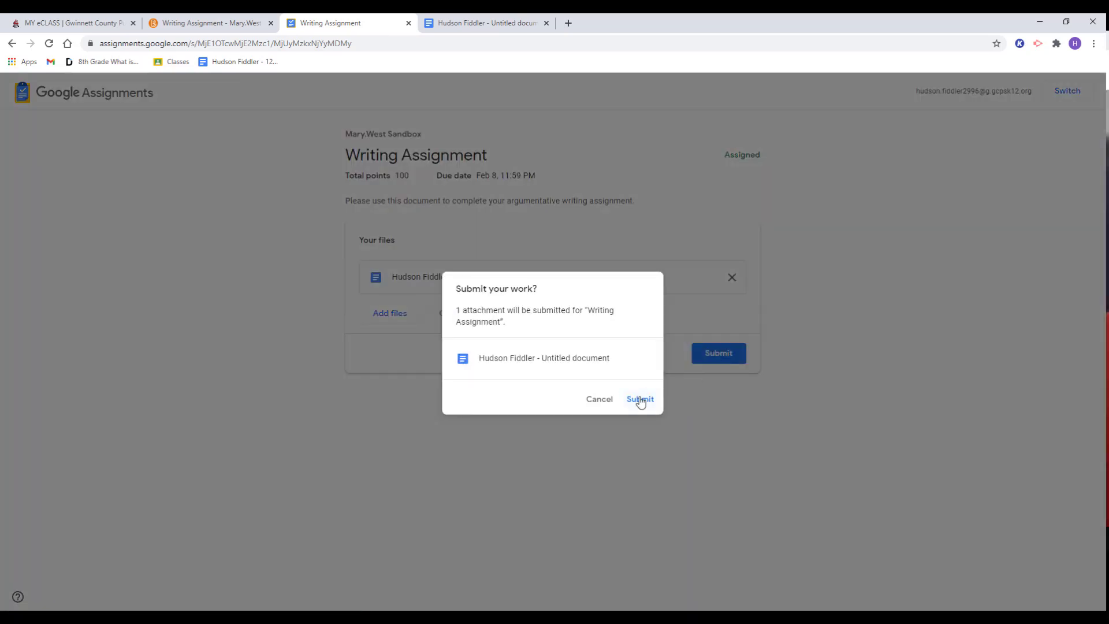
left_click(639, 399)
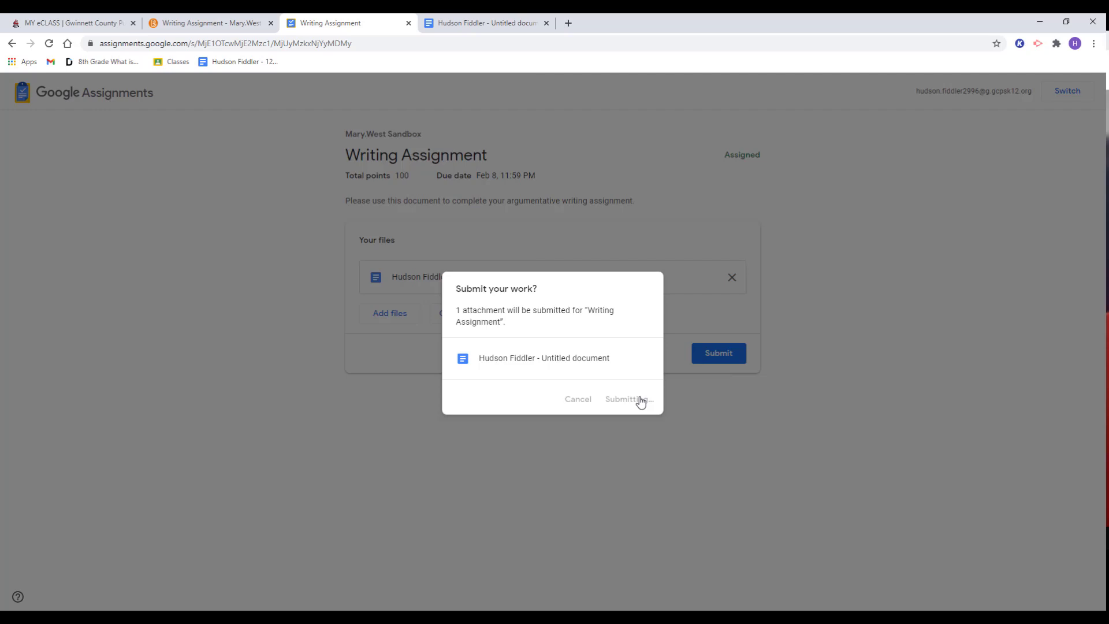
left_click(718, 353)
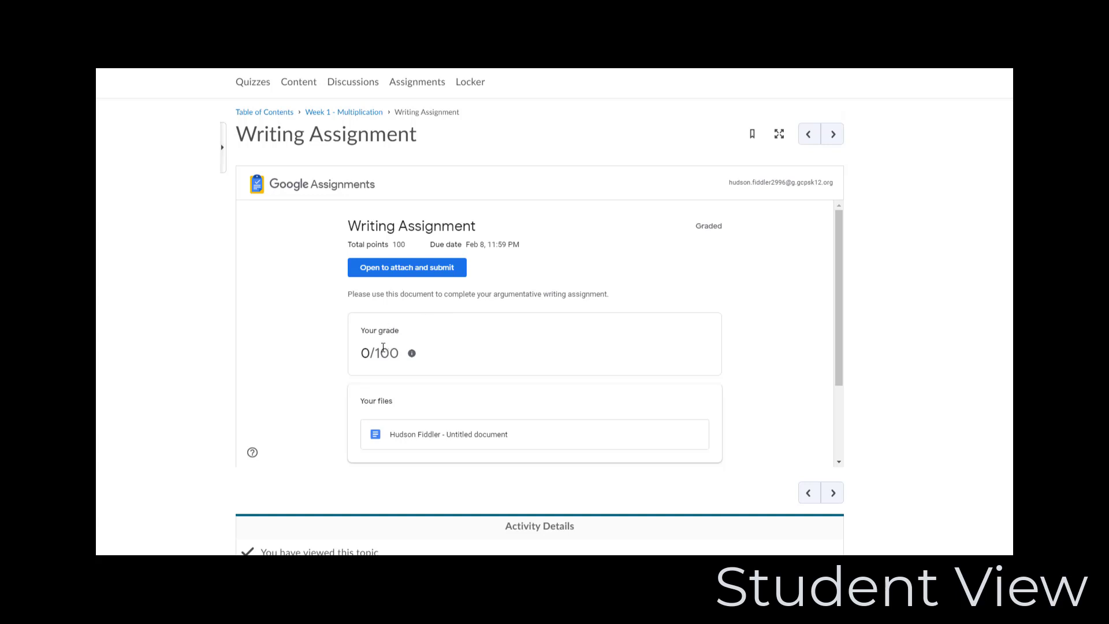
mouse_move(385, 399)
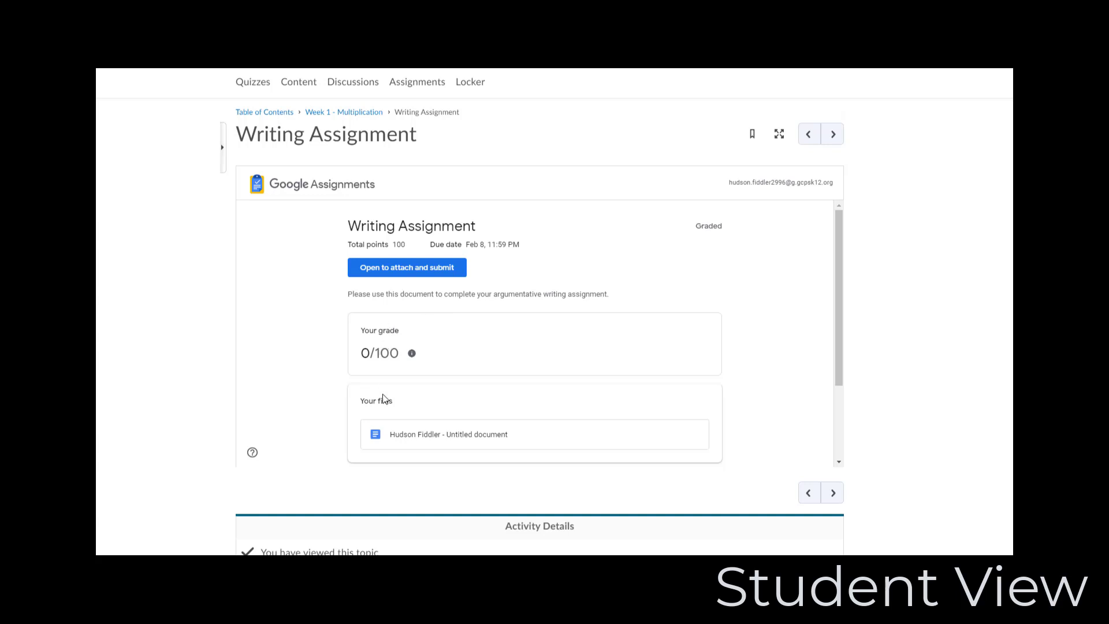
scroll("down", 3)
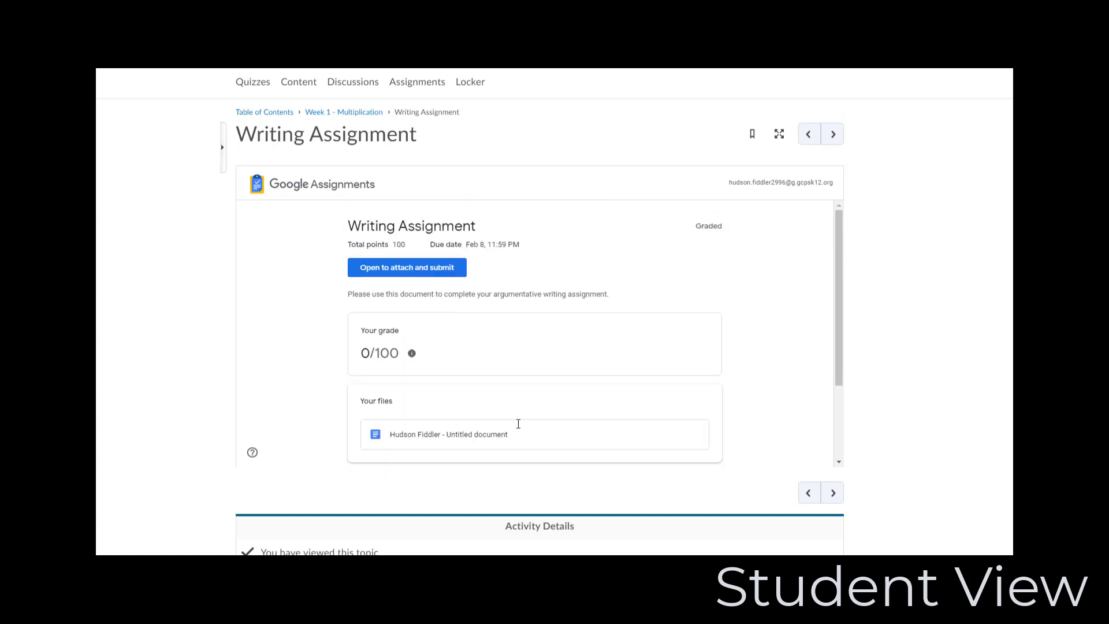
mouse_move(514, 428)
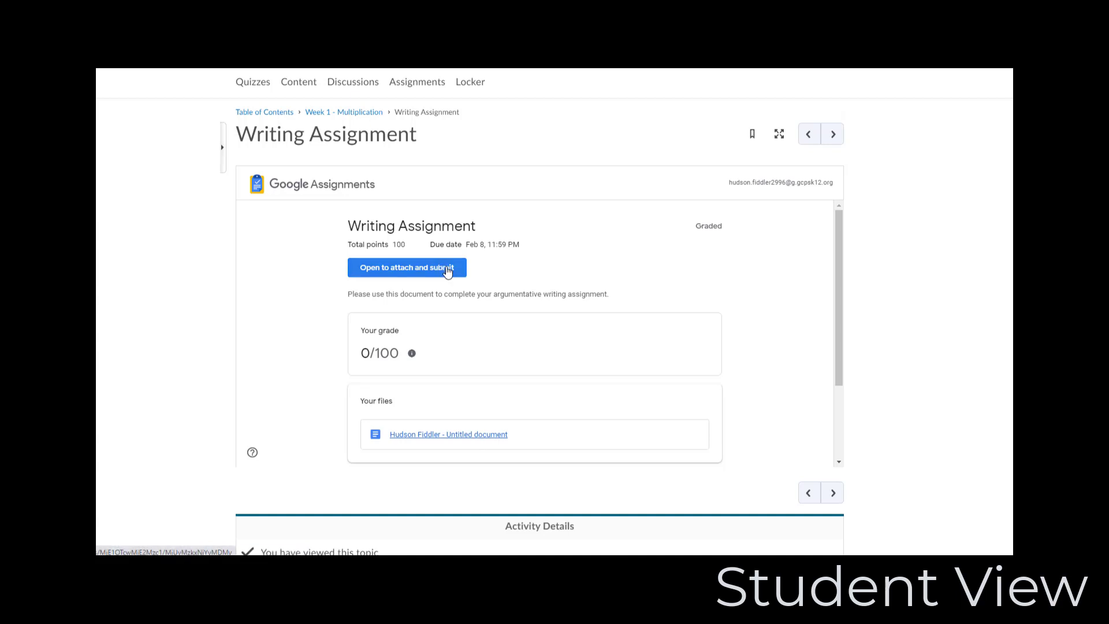
left_click(407, 268)
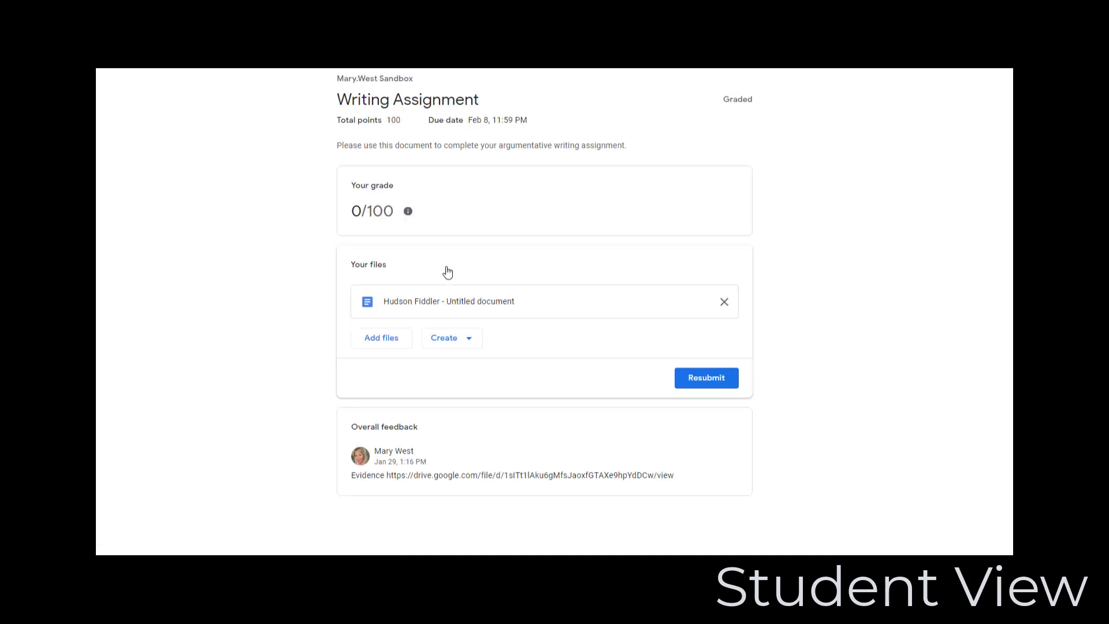